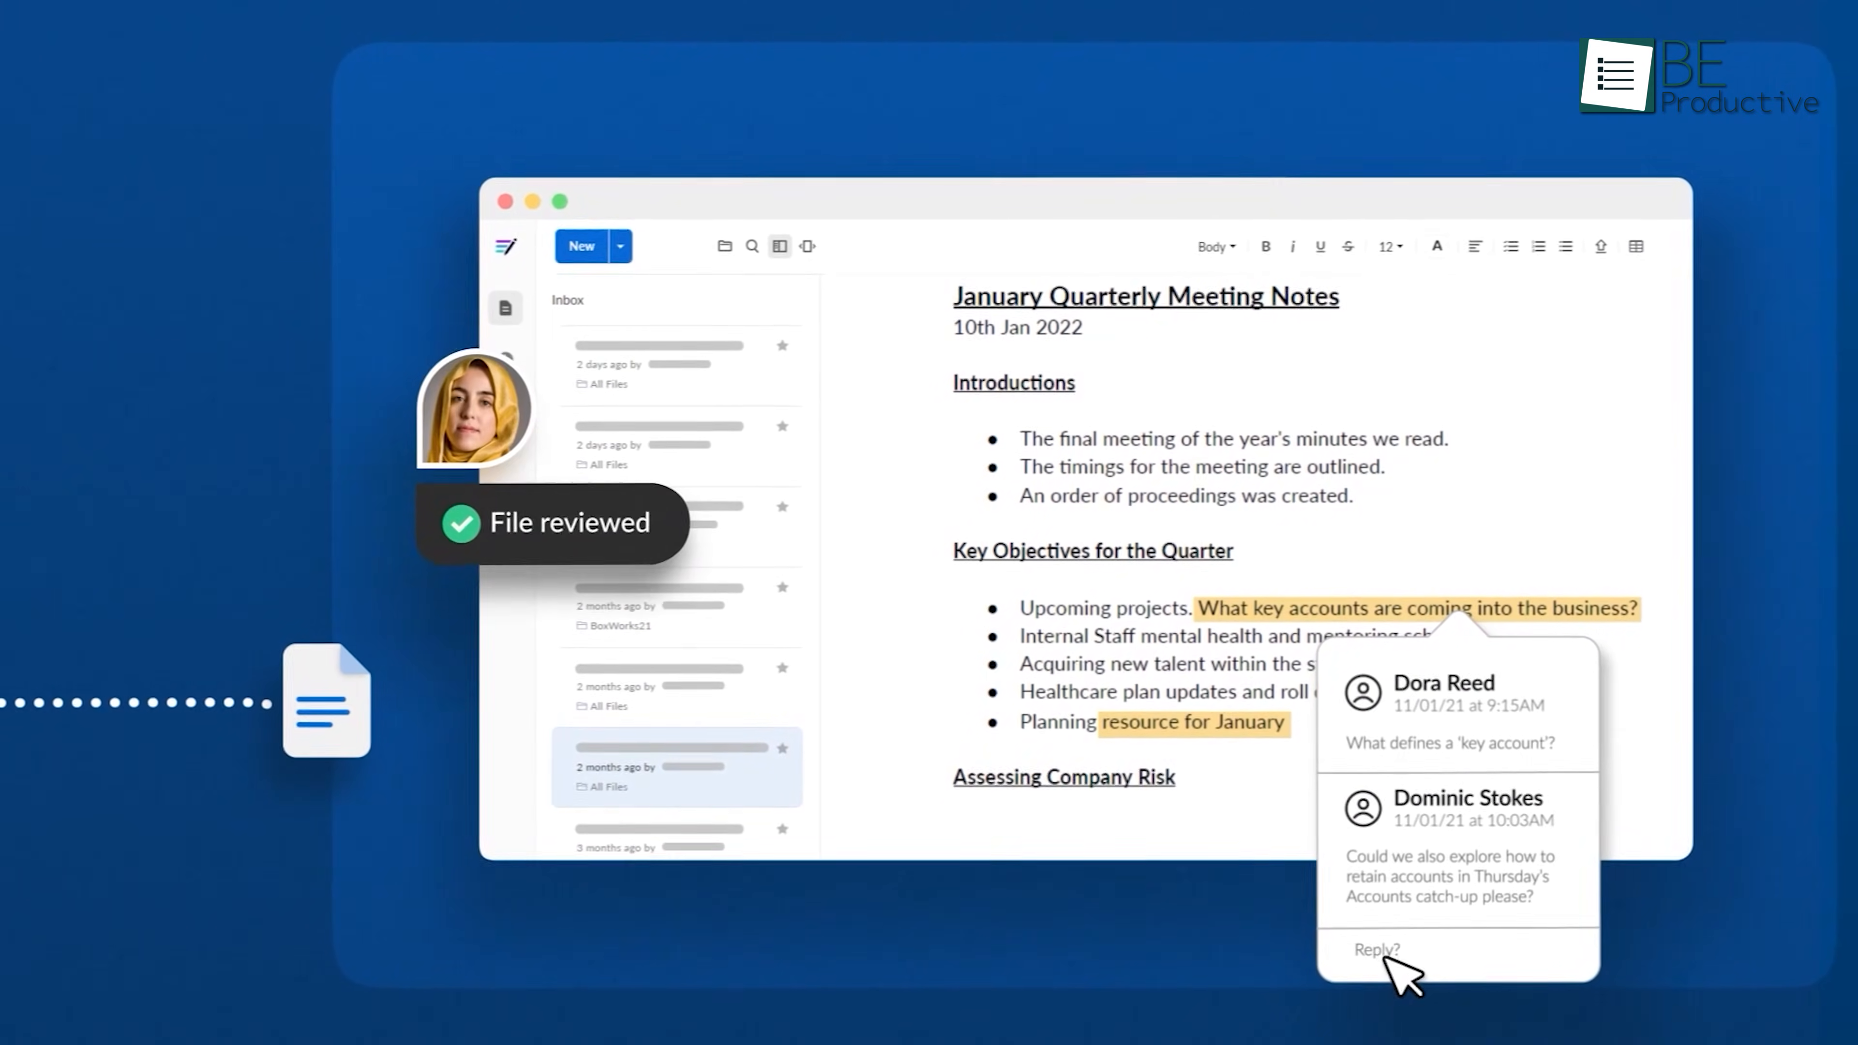
{"action": "scroll", "scroll_direction": "down", "scroll_amount": 3}
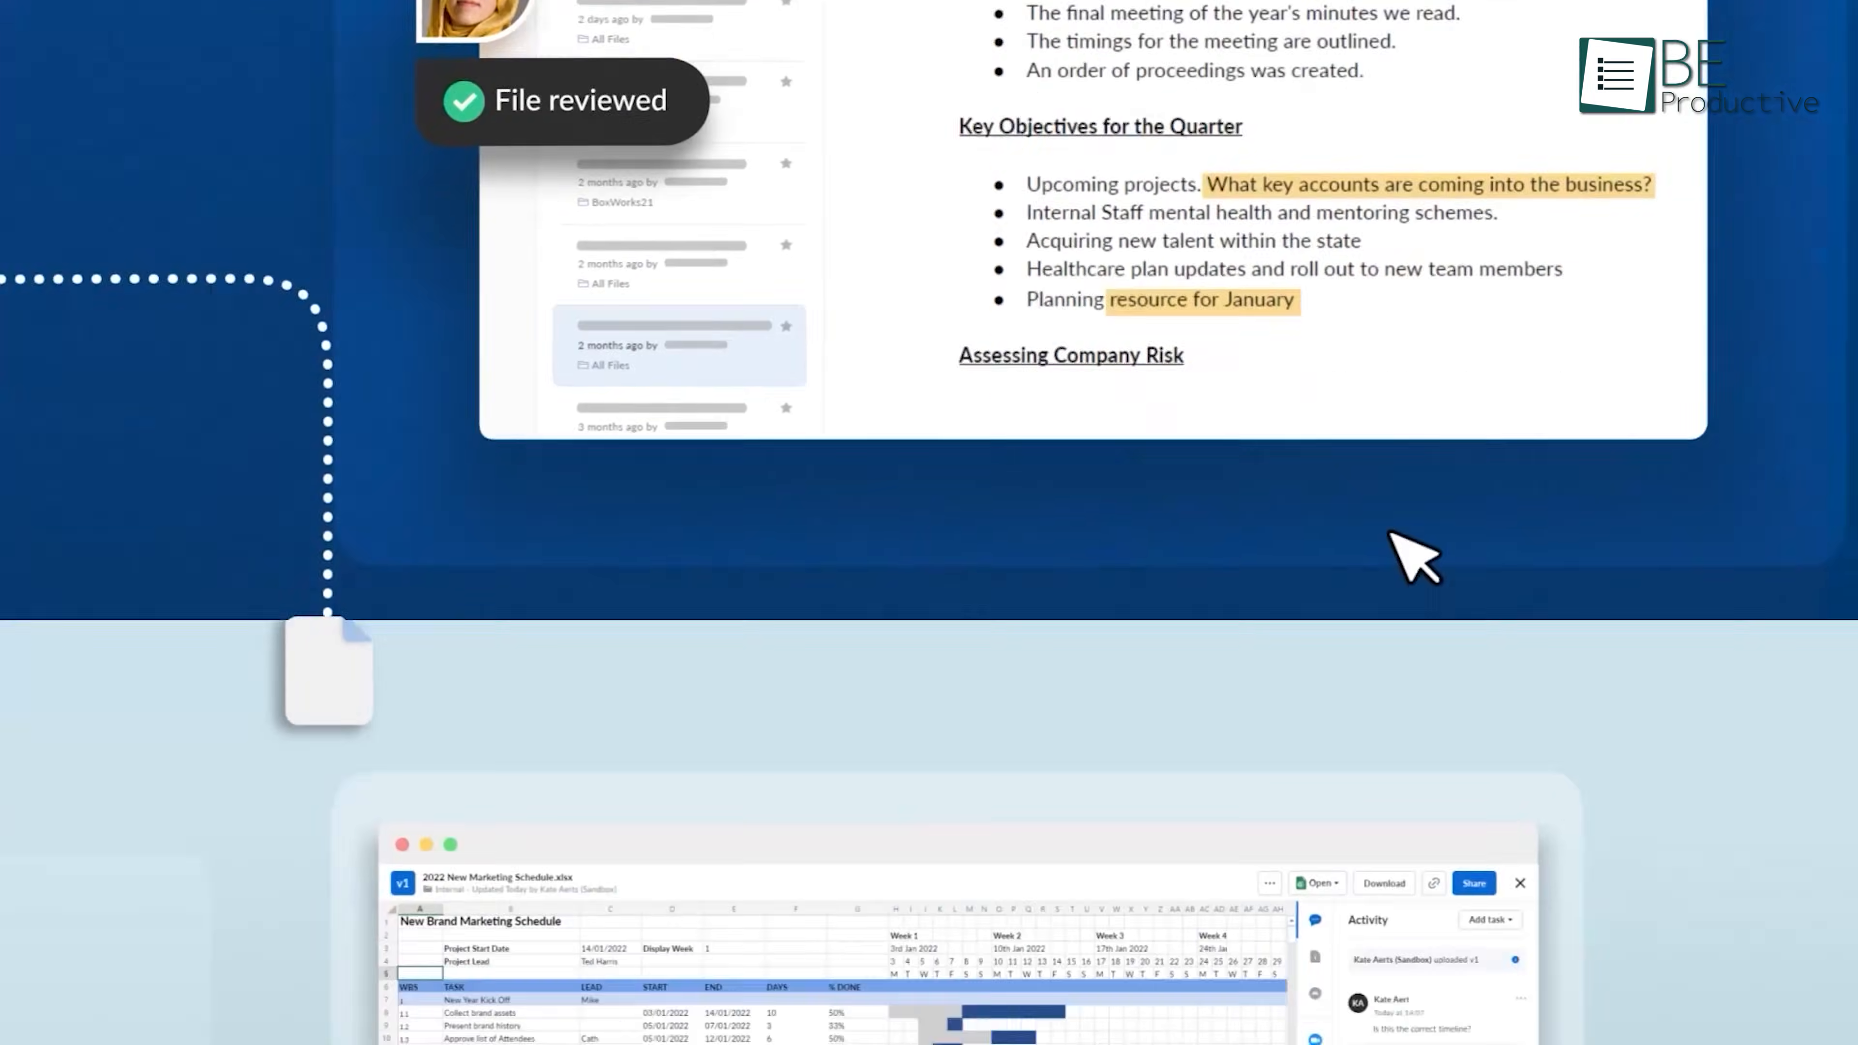